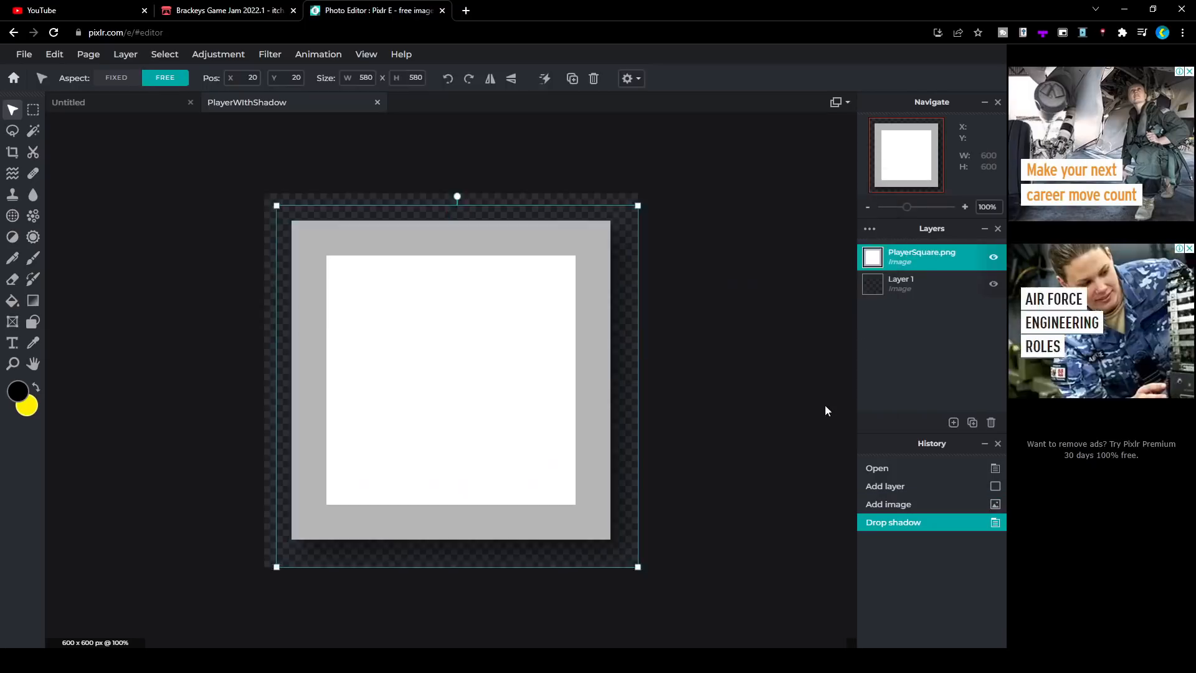
- Apply a drop shadow to the white player square image in Pixlr E
left_click(474, 659)
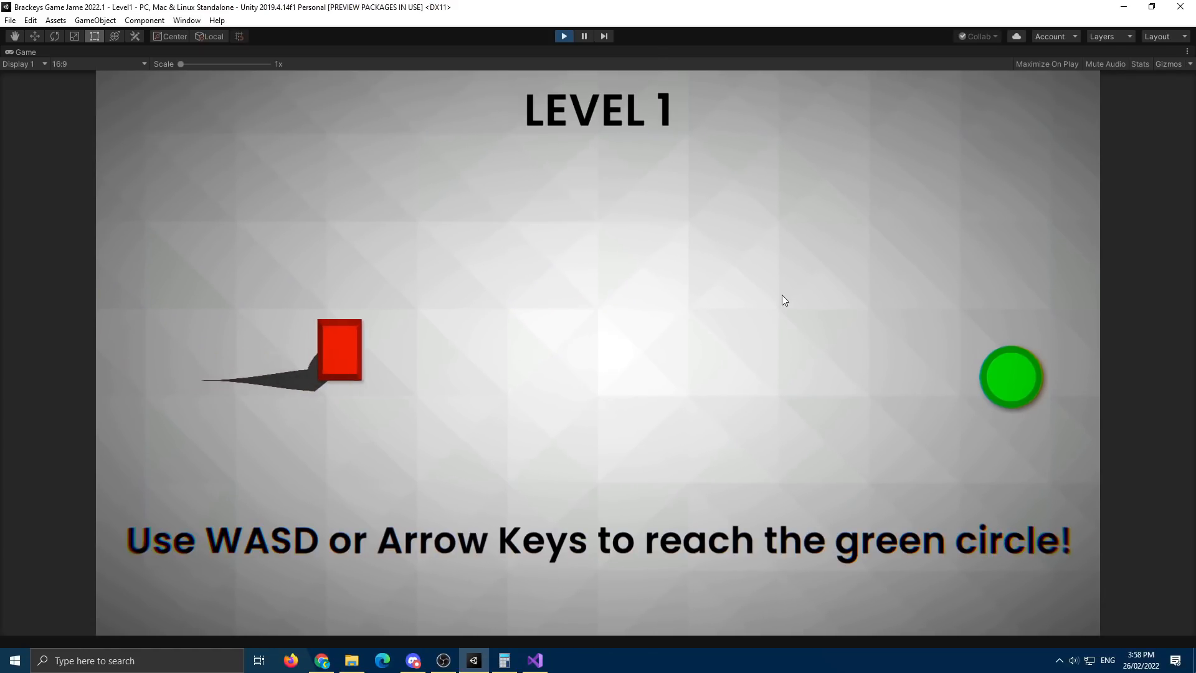
- Play through Level 1, the Level Select menu, Level 5 and the win screen
key("d")
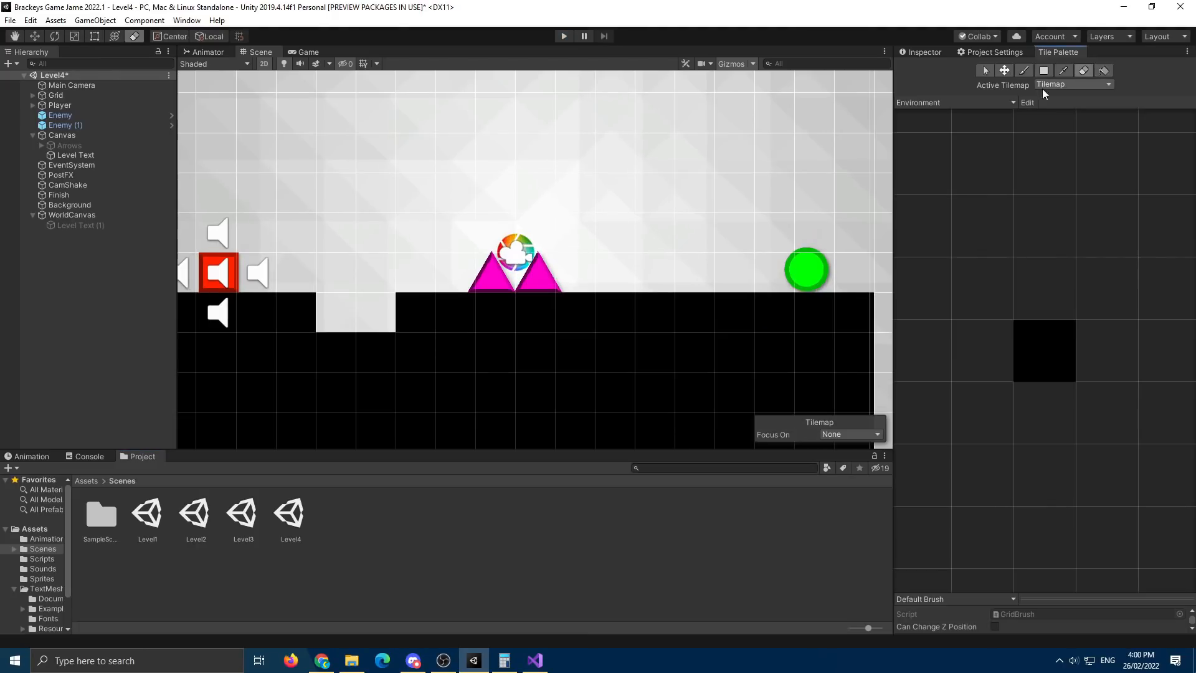
left_click(61, 115)
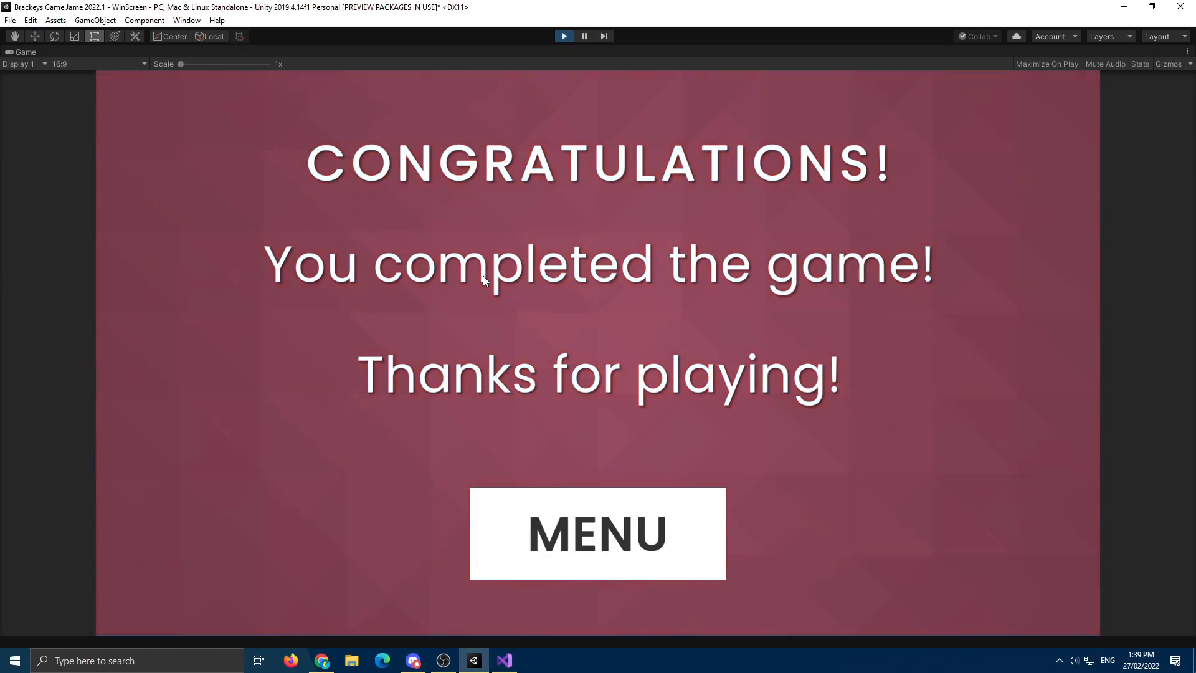
left_click(597, 534)
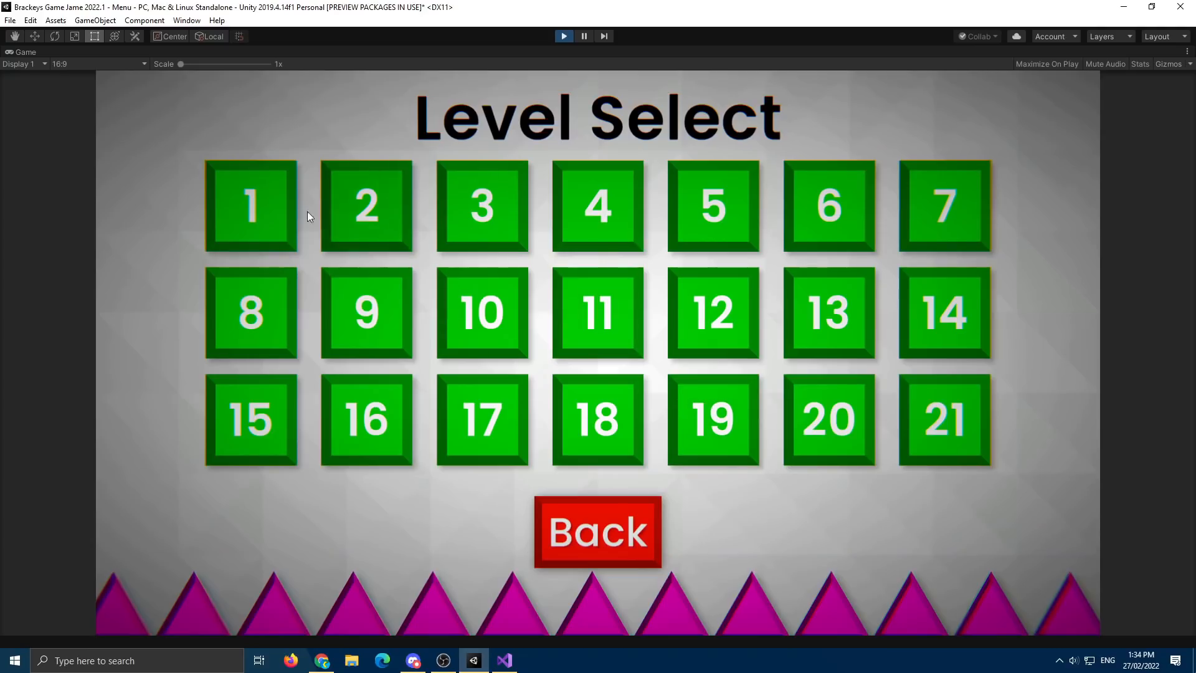
left_click(713, 206)
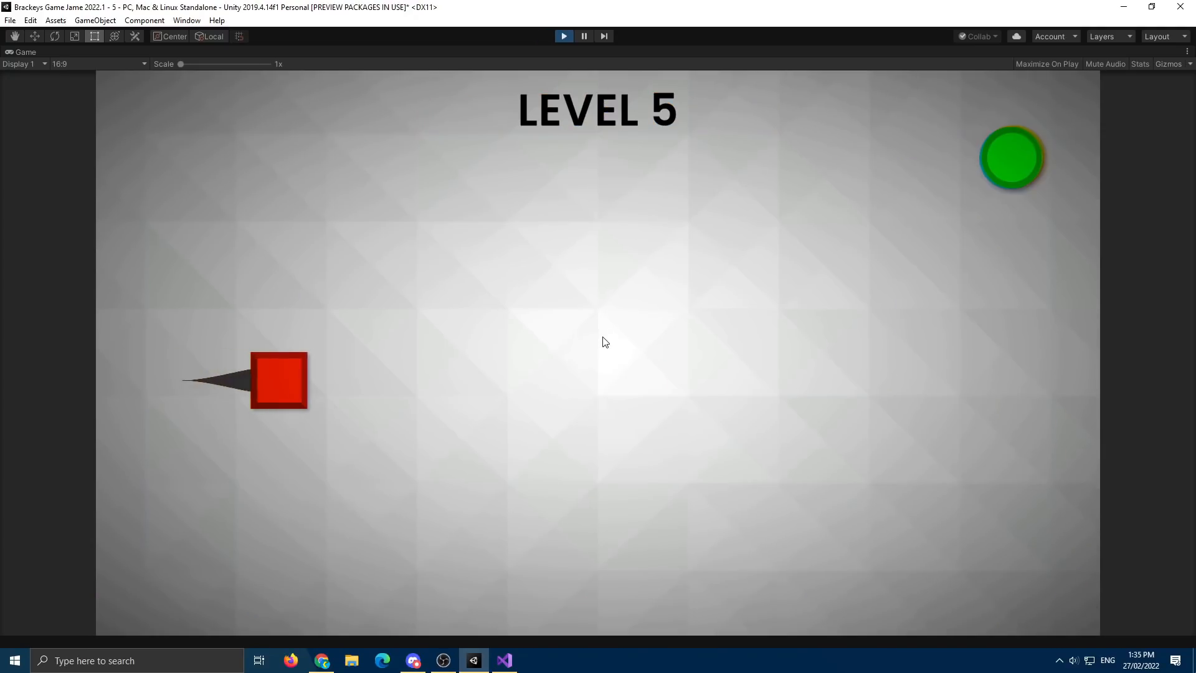
left_click(534, 659)
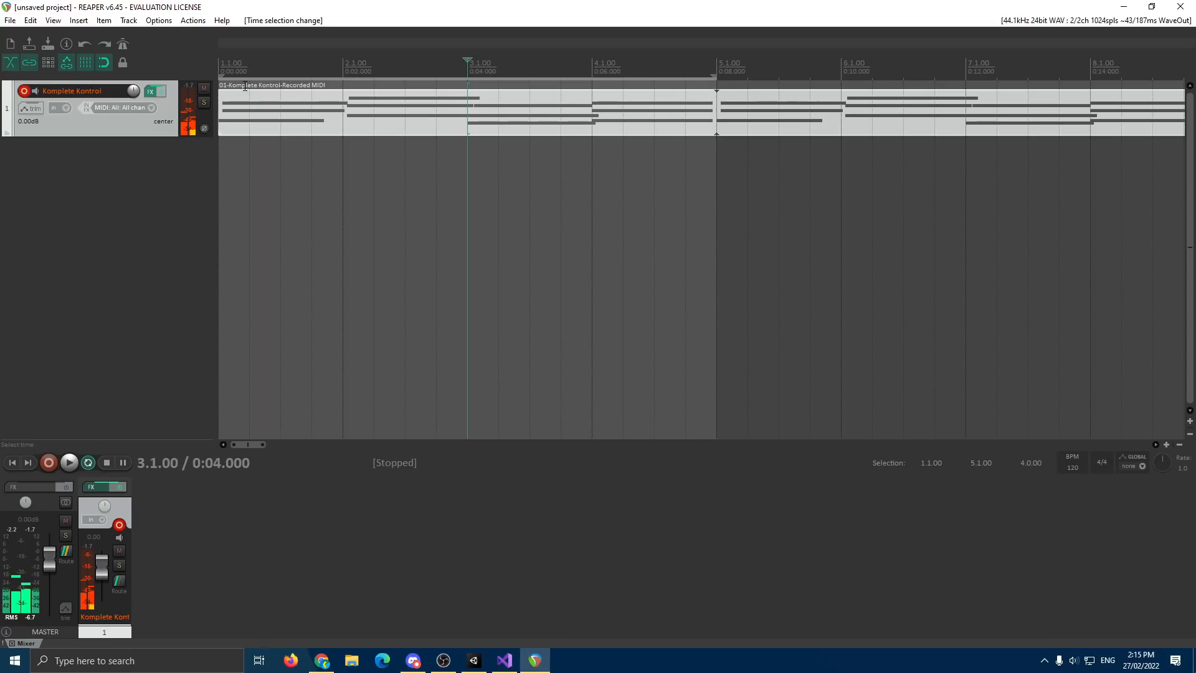
- Record a MIDI melody from the keyboard on the Komplete Kontrol track
key("Space")
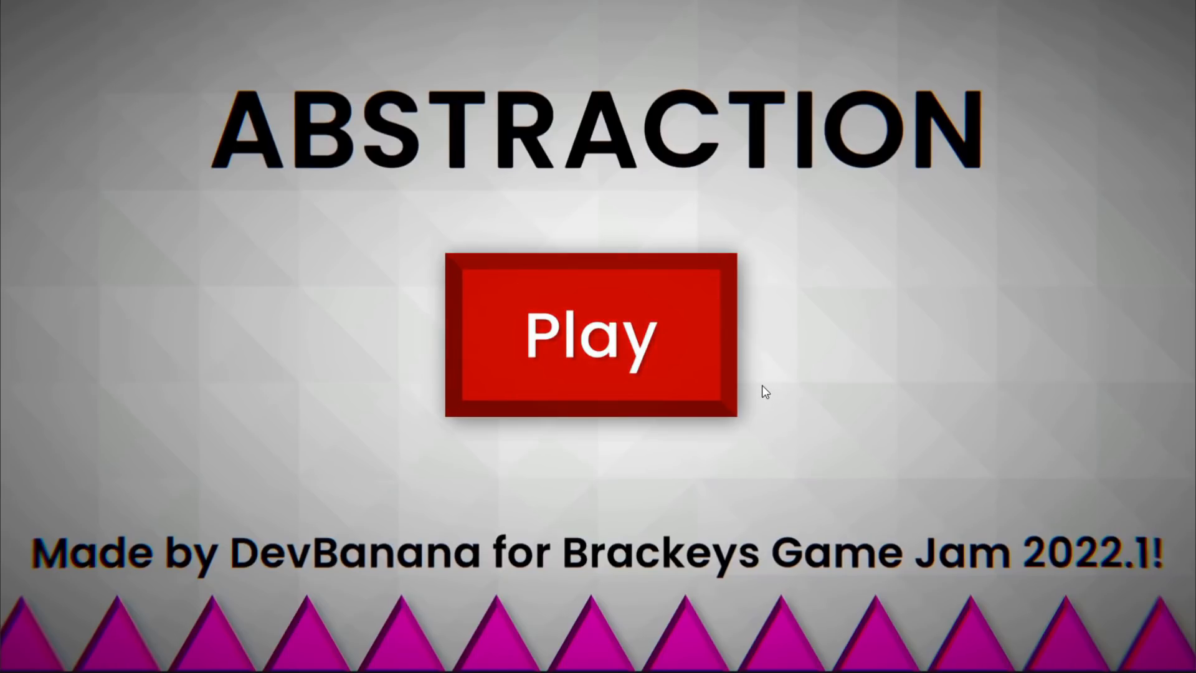
- Run Abstraction on itch.io, play Level 2, then browse the Brackeys Game Jam 2022.1 page
left_click(589, 334)
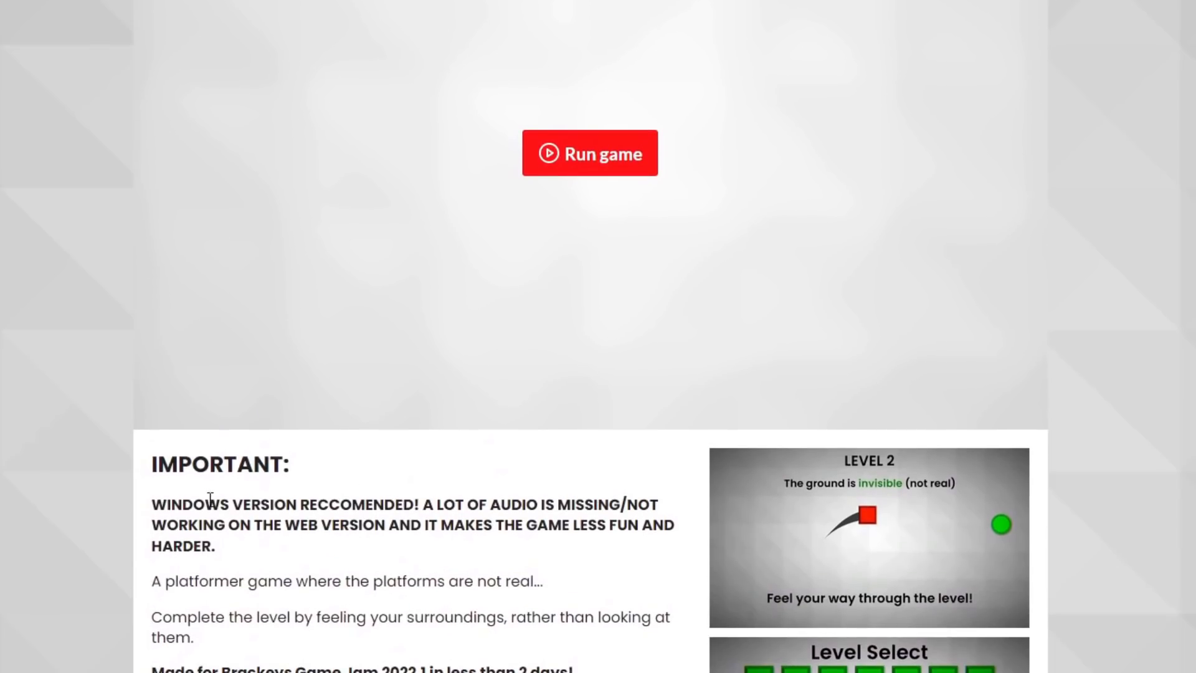
mouse_move(1090, 461)
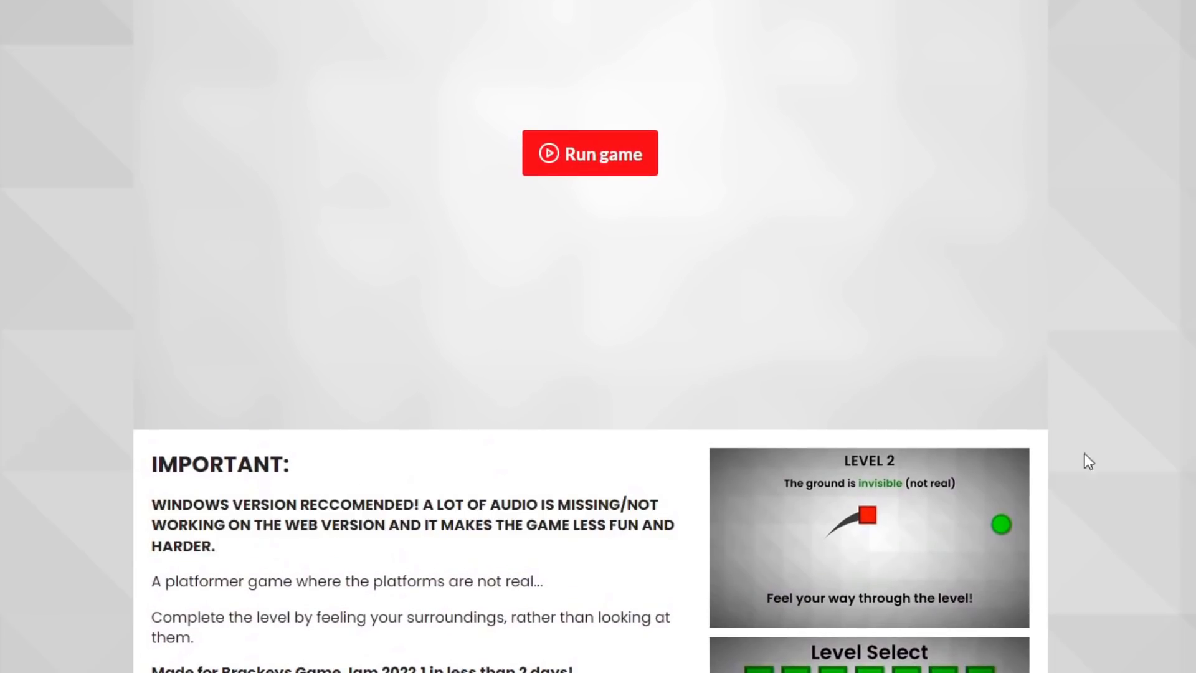
left_click(590, 153)
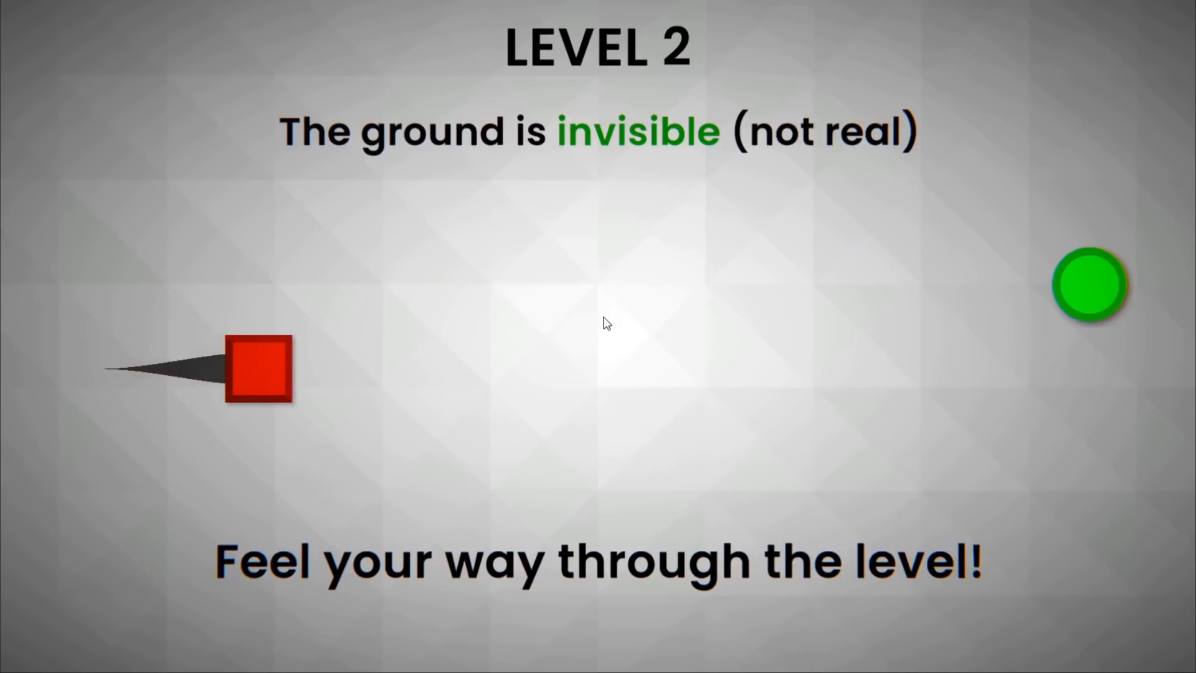
key("Right")
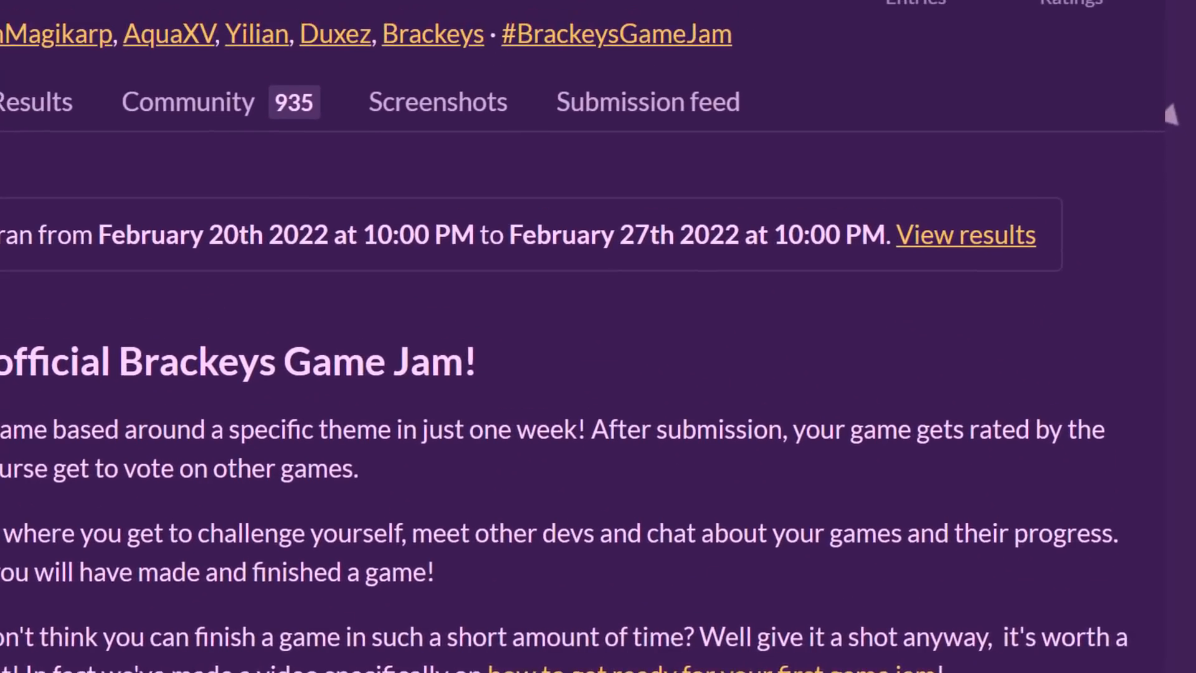
scroll("up", 3)
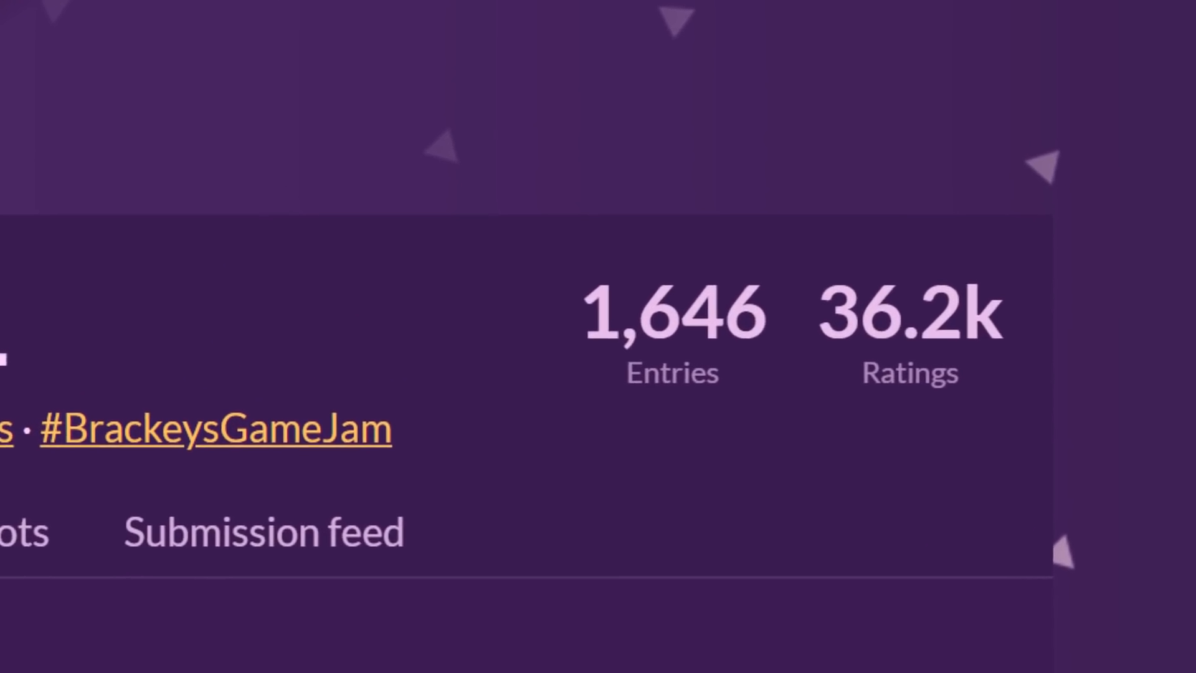